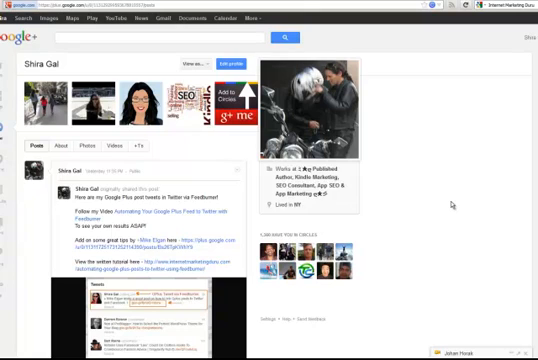
mouse_move(518, 330)
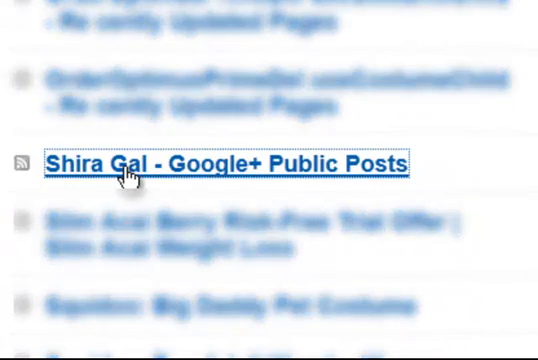
Reach the Email Subscriptions service under Publicize for the Google+ Public Posts feed
click(224, 160)
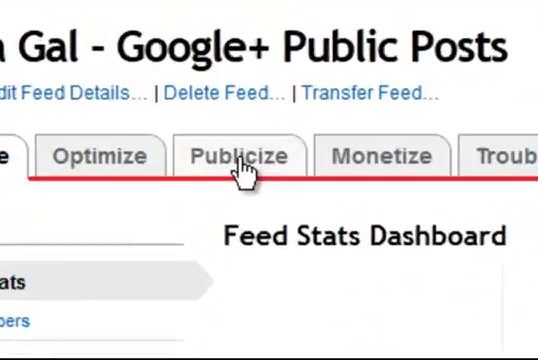
click(238, 156)
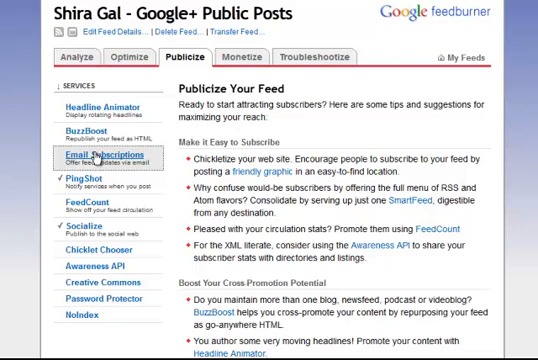
click(100, 156)
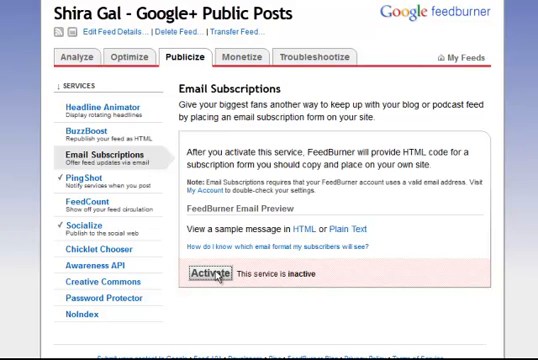
Activate email subscriptions and review the subscription form code and link code sections
click(204, 274)
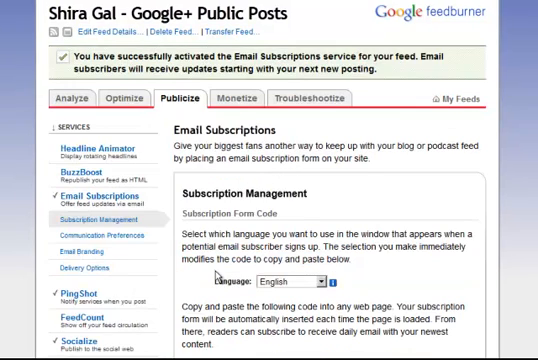
scroll(down, 3)
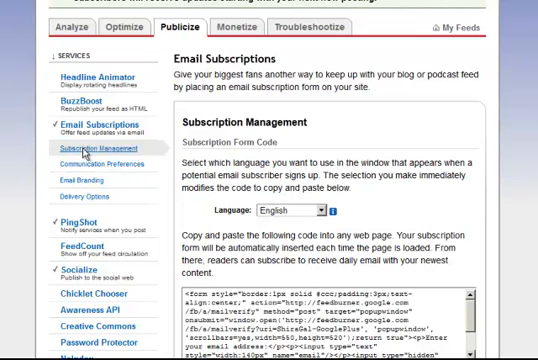
mouse_move(112, 156)
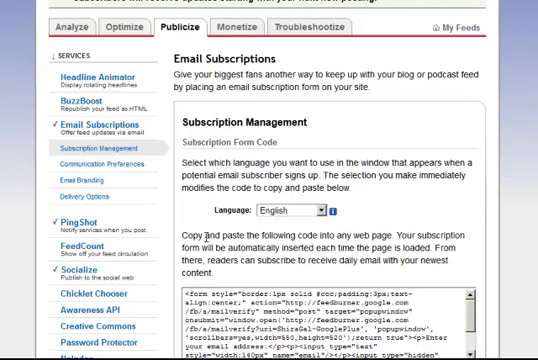
scroll(down, 3)
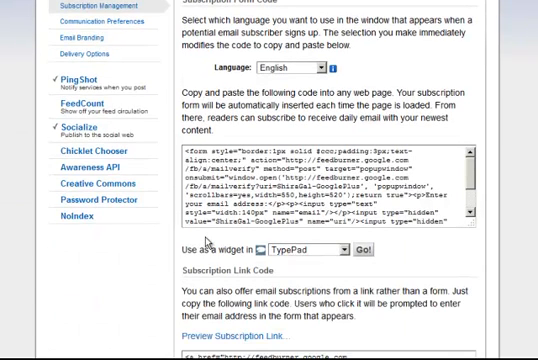
scroll(down, 3)
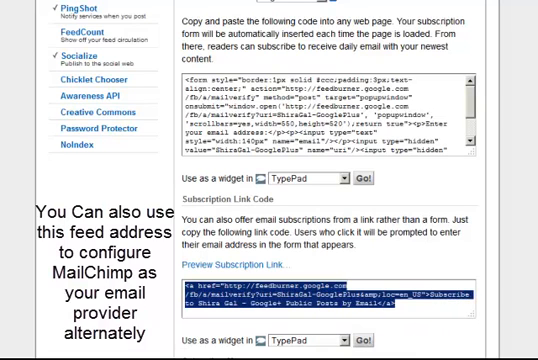
scroll(down, 3)
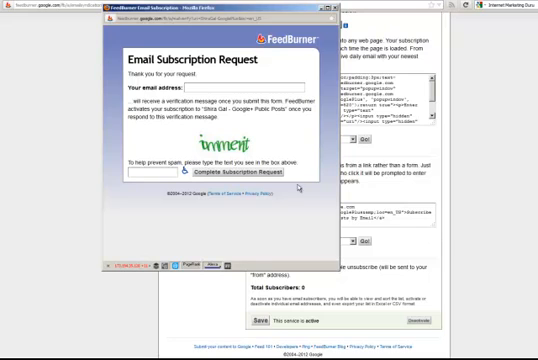
mouse_move(188, 218)
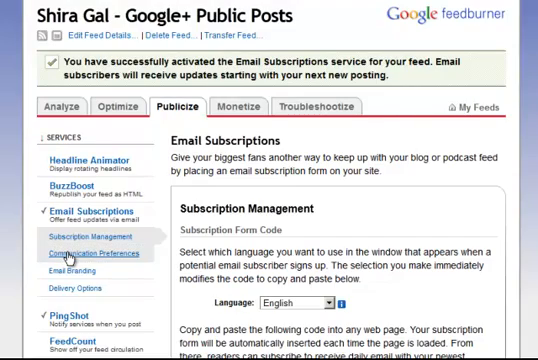
Review the confirmation email's sender address, subject and body in Communication Preferences
click(84, 252)
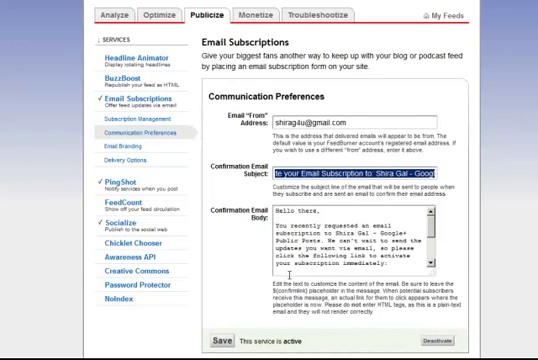
scroll(down, 3)
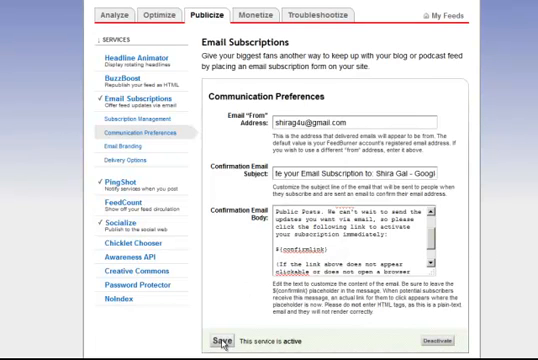
mouse_move(130, 148)
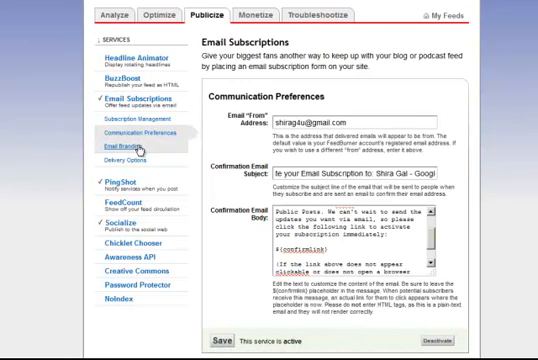
Review the Email Branding subject, fonts, colours and HTML email preview
click(132, 148)
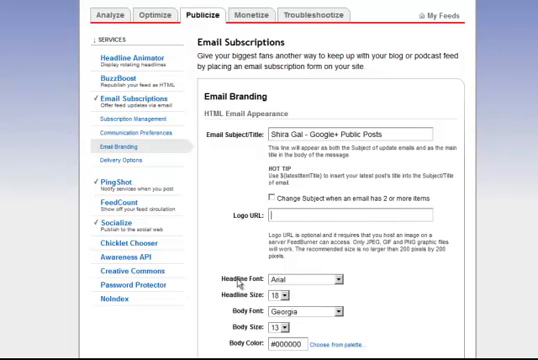
scroll(down, 3)
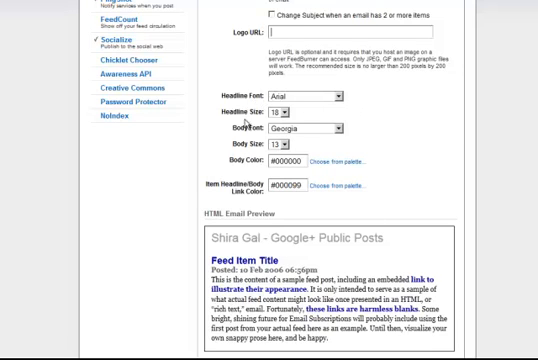
scroll(down, 3)
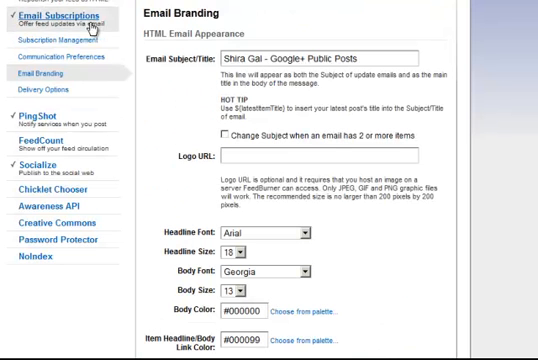
mouse_move(46, 92)
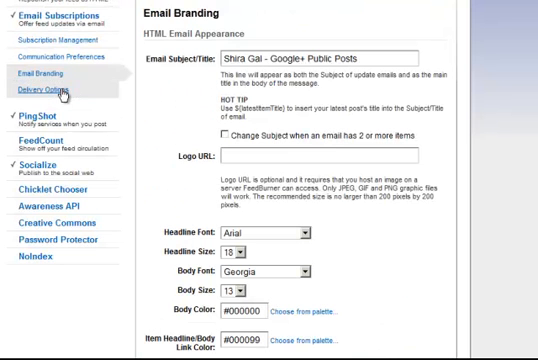
Review the Delivery Options with the Central Time timezone and scheduled delivery window
click(60, 92)
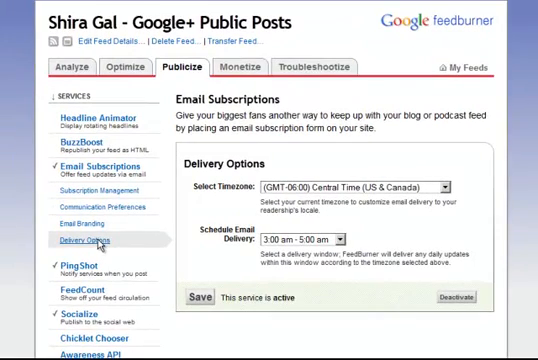
mouse_move(350, 300)
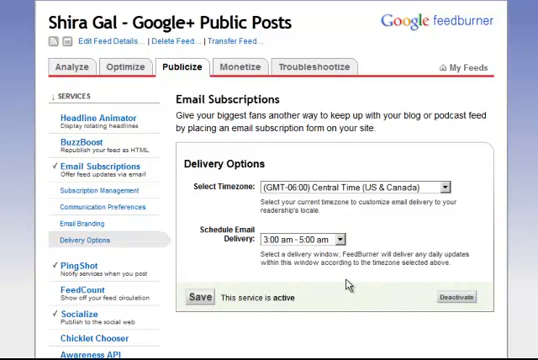
mouse_move(458, 228)
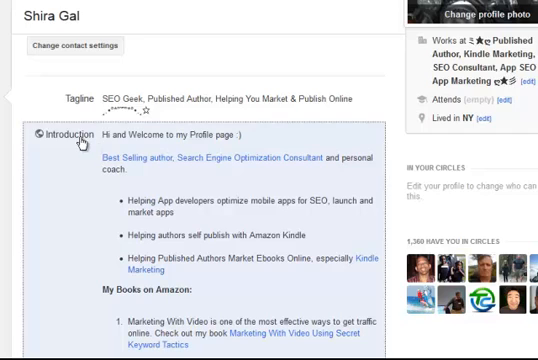
End the profile introduction with 'Subscribe to Shira Gal - Google+ Public Posts by Email'
click(56, 132)
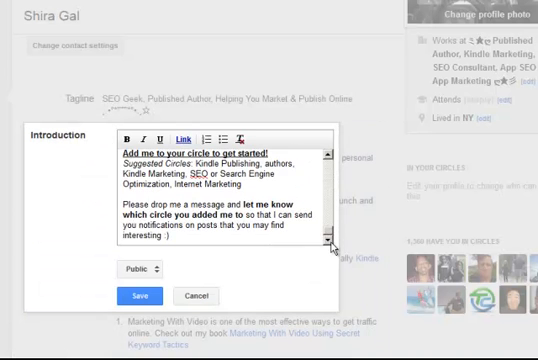
scroll(down, 3)
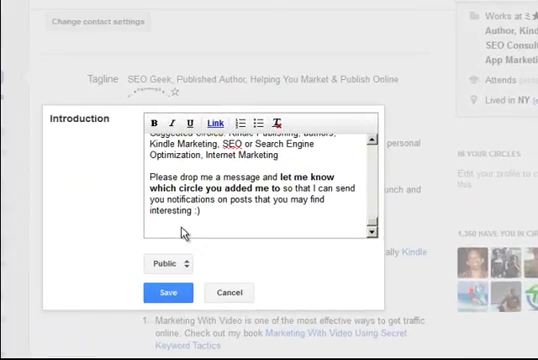
text(Subscribe to Shira Gal - Google+ Public Posts by Email)
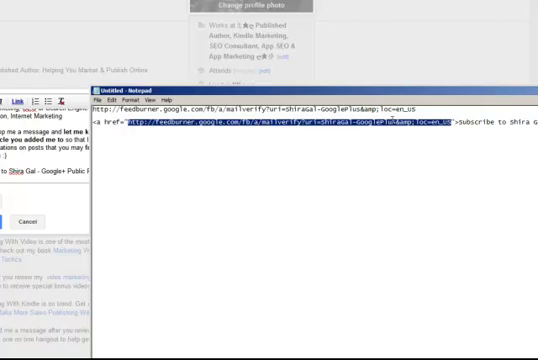
mouse_move(56, 22)
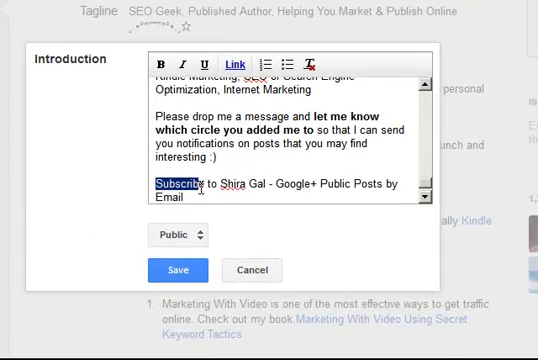
Select the whole subscribe sentence so it can be linked to the email subscription page
triple_click(280, 188)
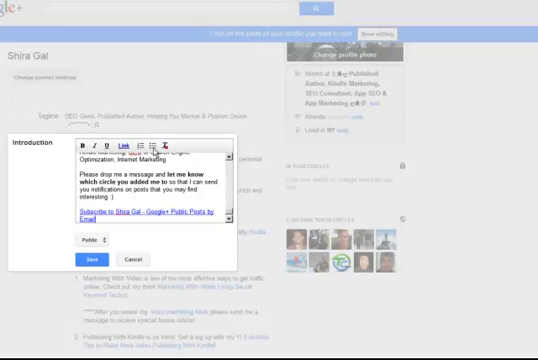
Save the introduction and check the new subscribe-by-email link on the profile
click(84, 260)
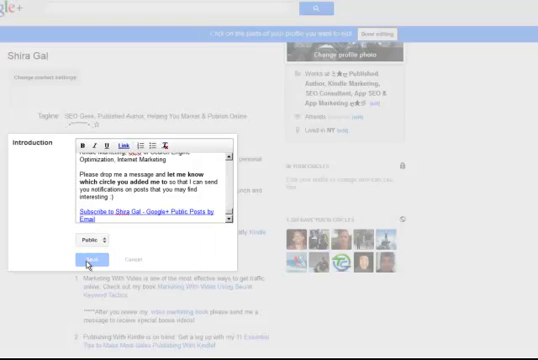
click(80, 256)
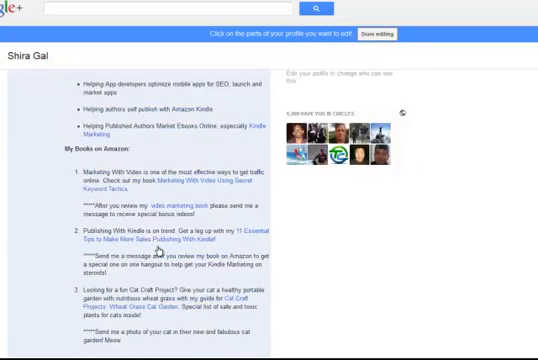
scroll(down, 3)
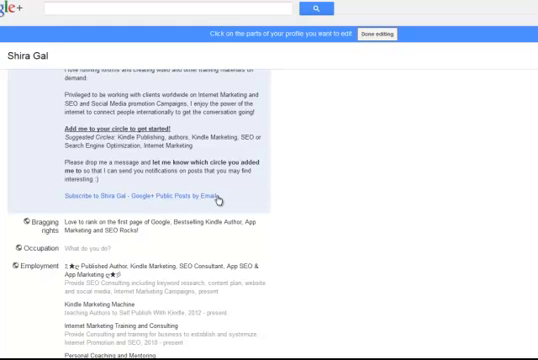
scroll(up, 3)
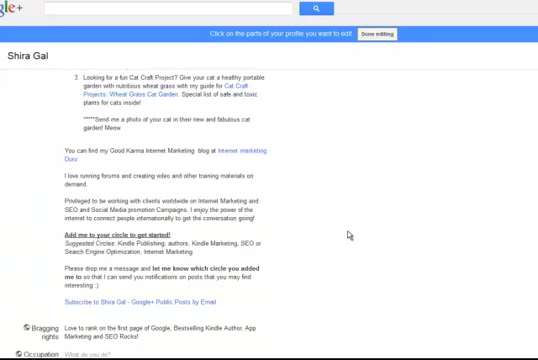